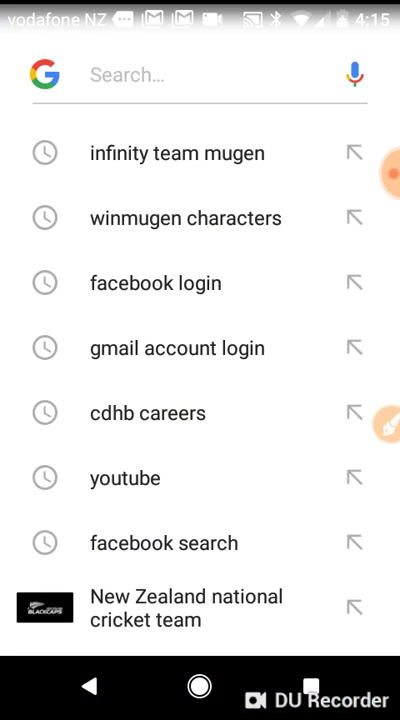
# Step: Search Google for 'paintown android download'
pyautogui.click(200, 74)
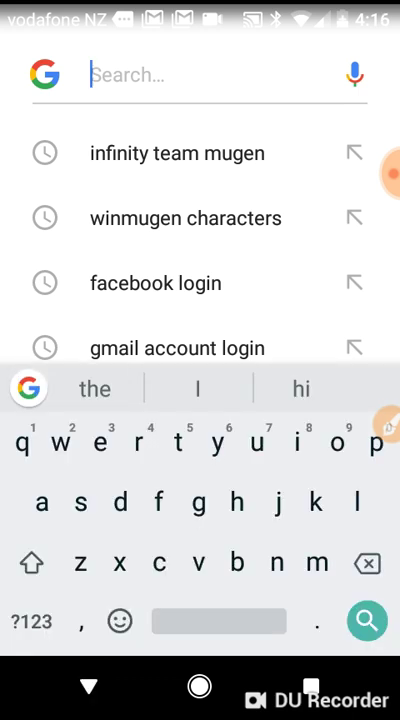
pyautogui.click(296, 444)
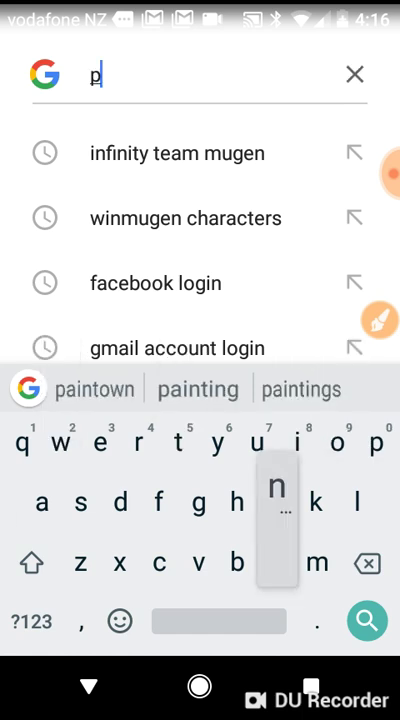
pyautogui.write('paintown android downlo')
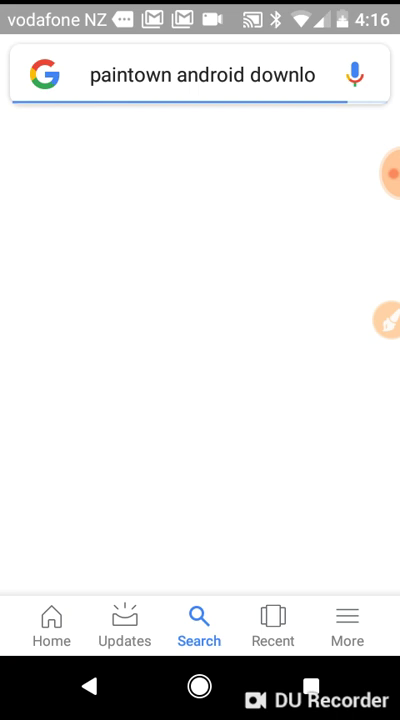
pyautogui.press('Enter')
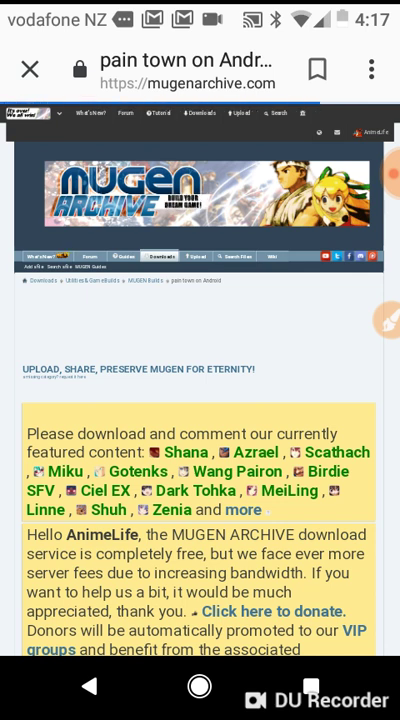
# Step: Scroll the MUGEN Archive page down to the 15.44 MB Paintown-release.rar download link
pyautogui.scroll(-3)
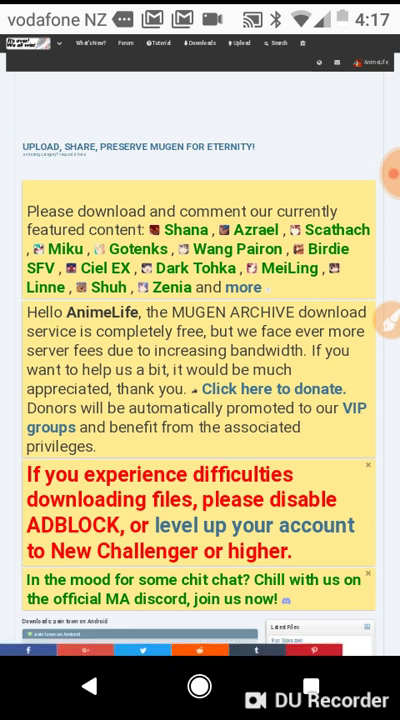
pyautogui.scroll(-3)
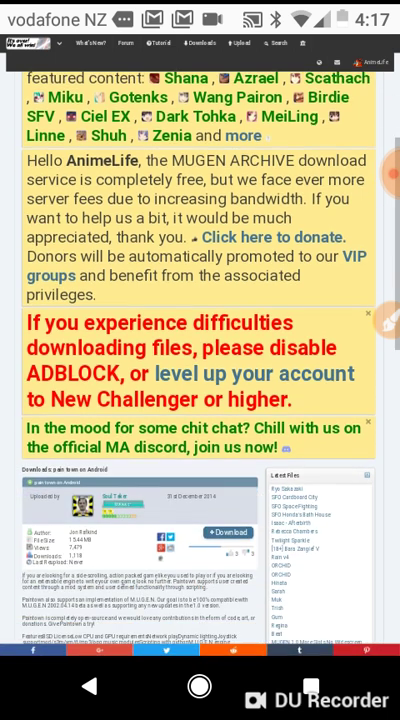
pyautogui.scroll(-3)
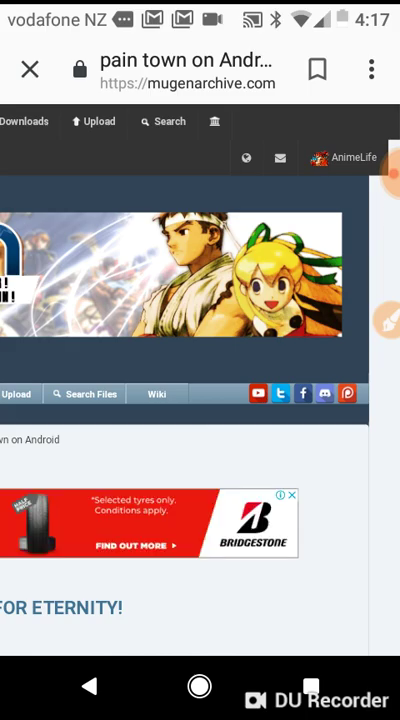
pyautogui.scroll(-3)
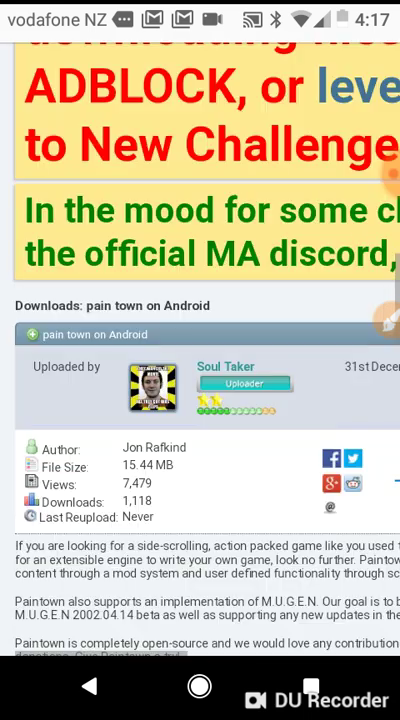
pyautogui.scroll(-3)
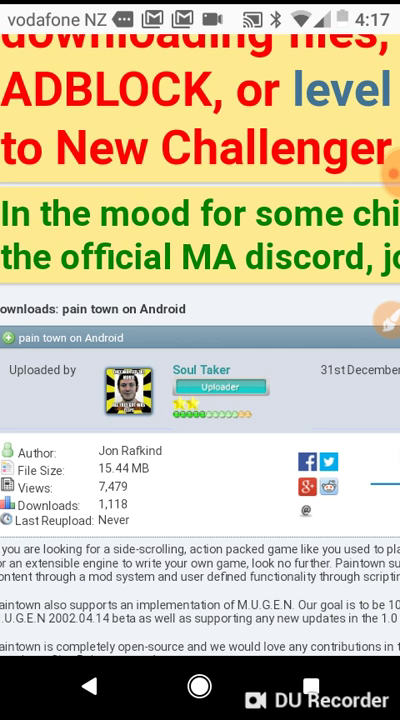
pyautogui.hscroll(3)
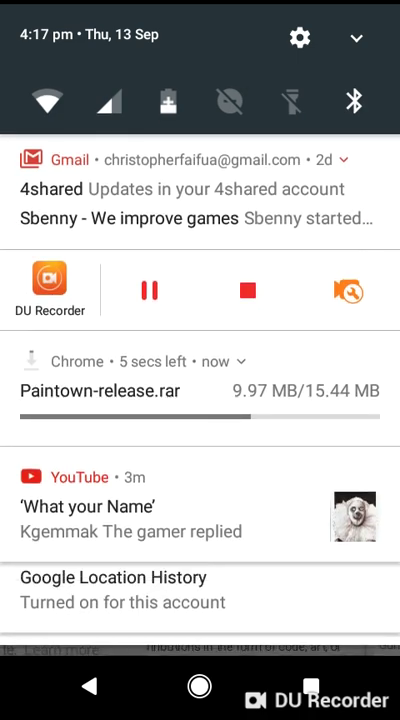
# Step: Pull down the notification shade to open the finished Paintown-release.rar download
pyautogui.scroll(-3)
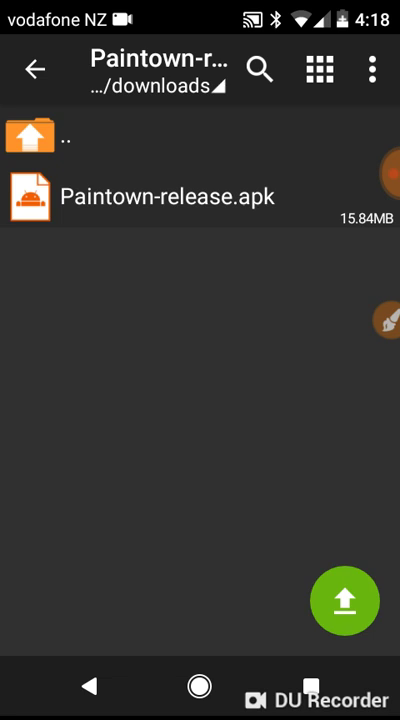
# Step: Extract Paintown-release.apk from the archive, open it and cancel the install prompt
pyautogui.click(160, 196)
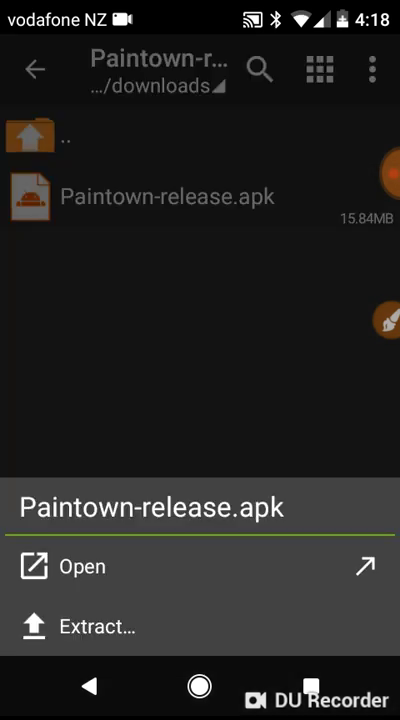
pyautogui.click(96, 628)
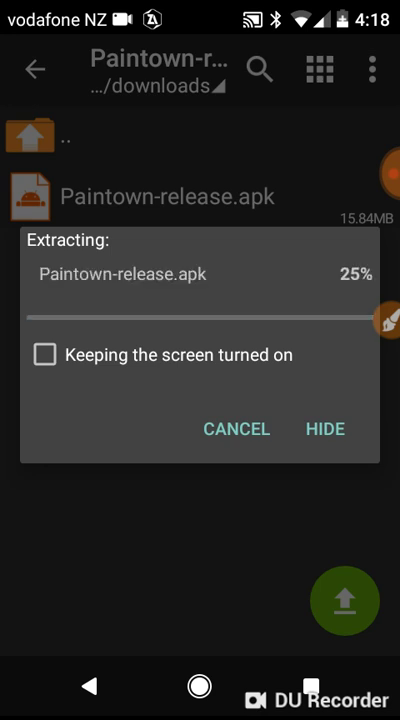
pyautogui.click(324, 428)
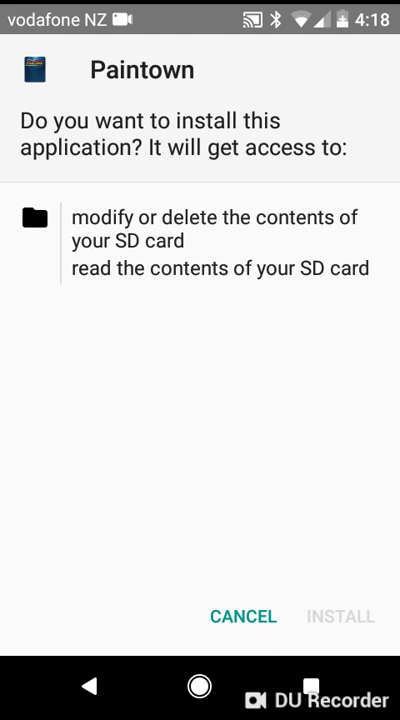
pyautogui.click(244, 616)
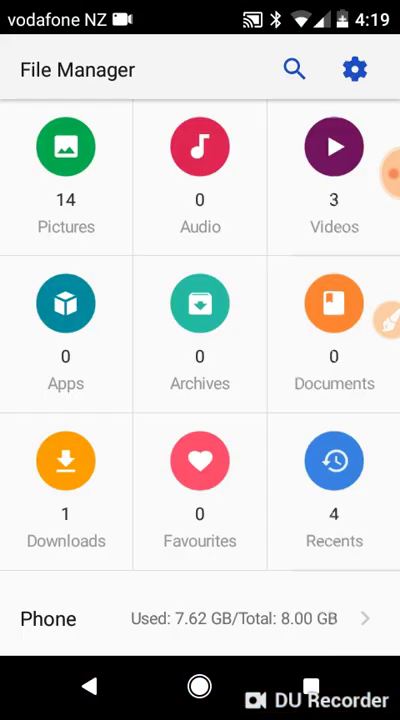
# Step: Extract Paintown-release.apk from the rar into the Download folder
pyautogui.click(64, 460)
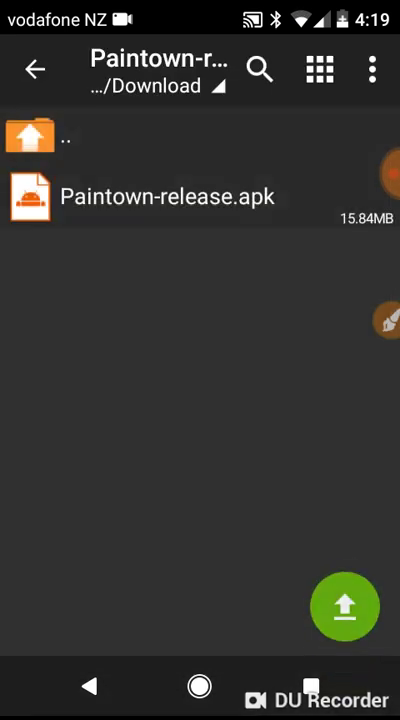
pyautogui.click(168, 196)
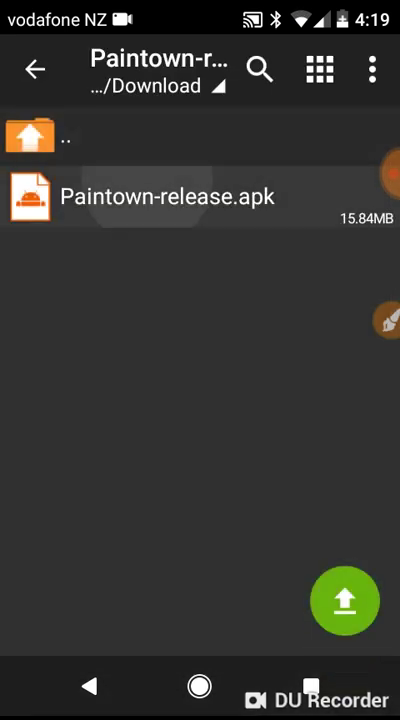
pyautogui.click(160, 196)
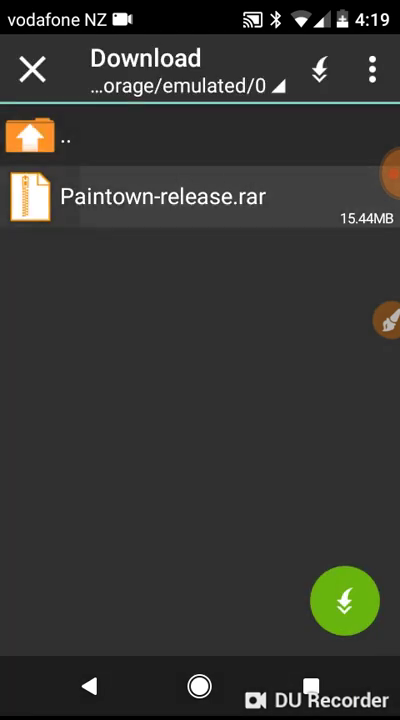
pyautogui.click(156, 196)
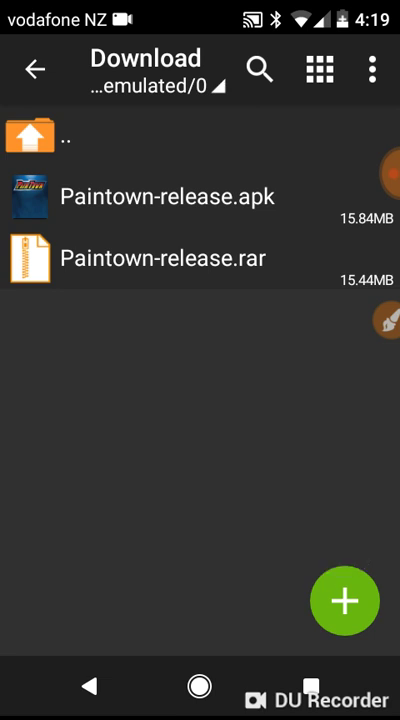
# Step: Install Paintown from the extracted apk, wait for 'App installed' and close the installer
pyautogui.press('HOME')
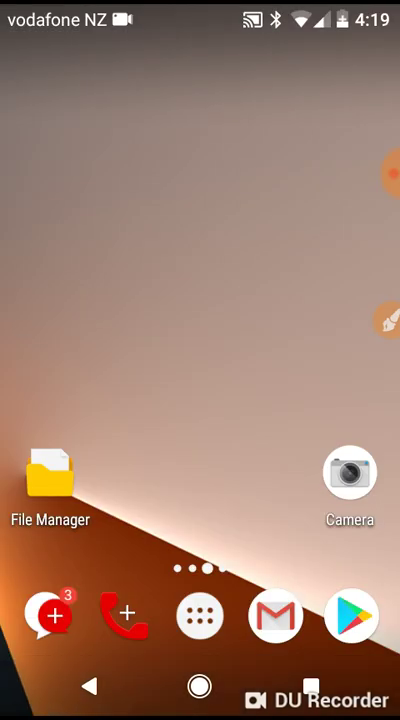
pyautogui.click(52, 480)
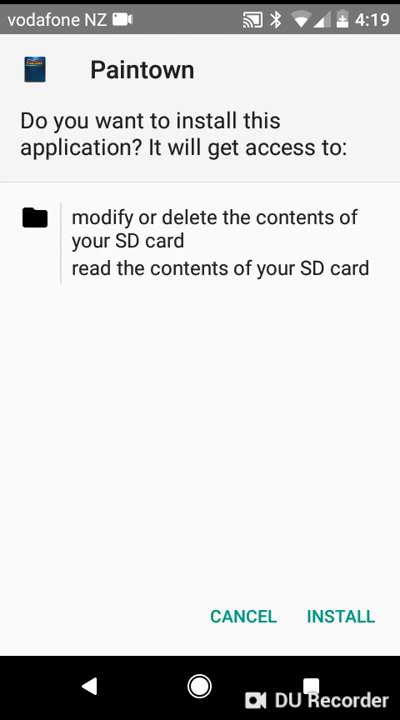
pyautogui.click(340, 616)
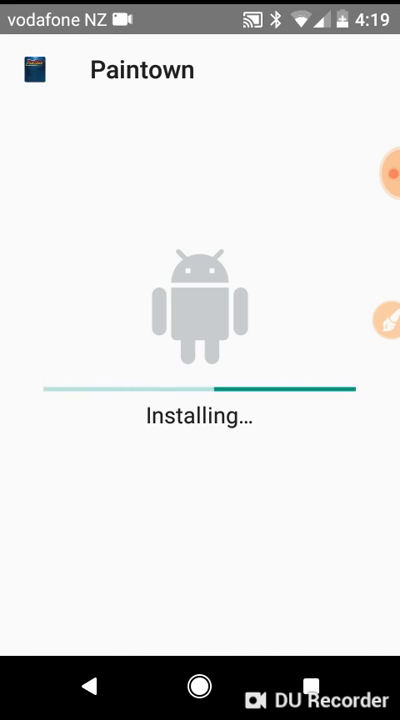
pyautogui.click(388, 318)
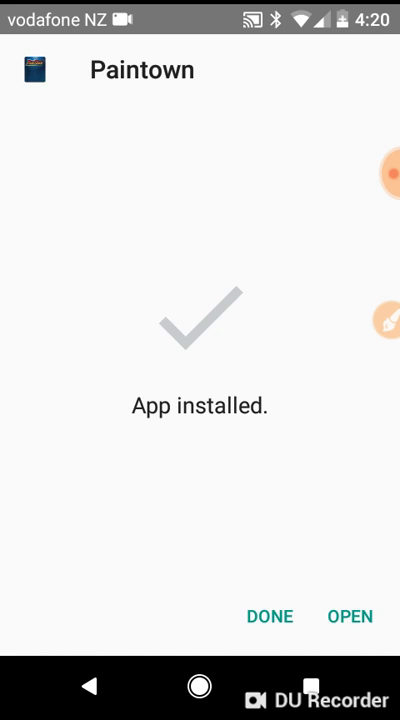
pyautogui.click(390, 320)
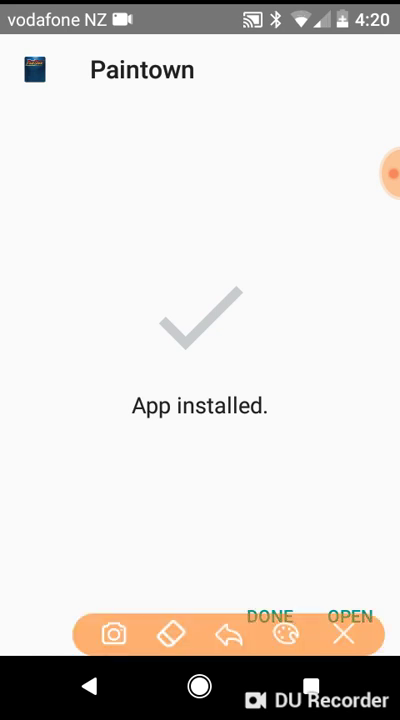
pyautogui.moveTo(236, 588); pyautogui.dragTo(320, 584)
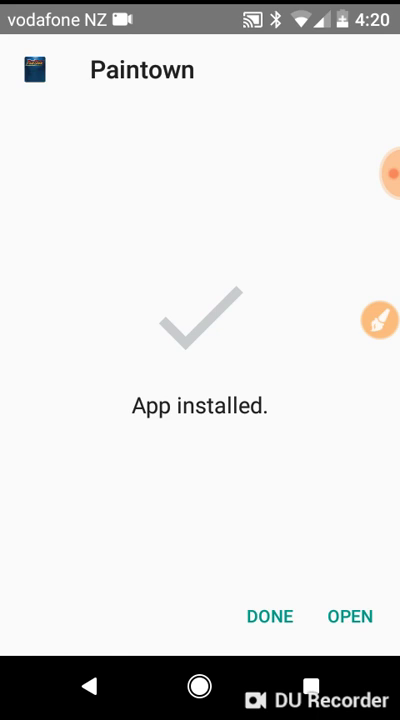
pyautogui.click(268, 616)
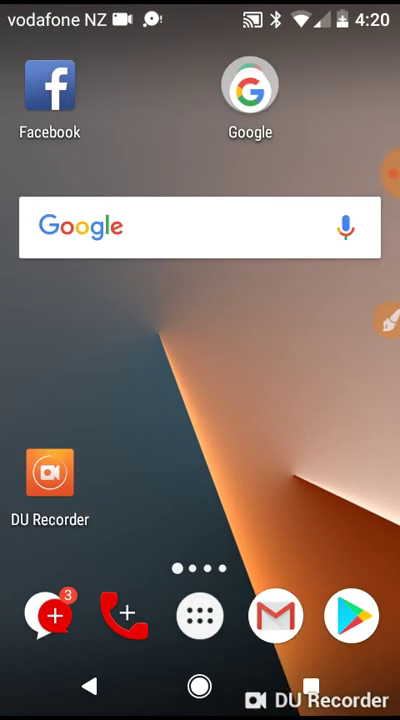
# Step: Search the launcher for 'Pain' to find the installed Paintown app
pyautogui.click(200, 616)
pyautogui.write('Pain')
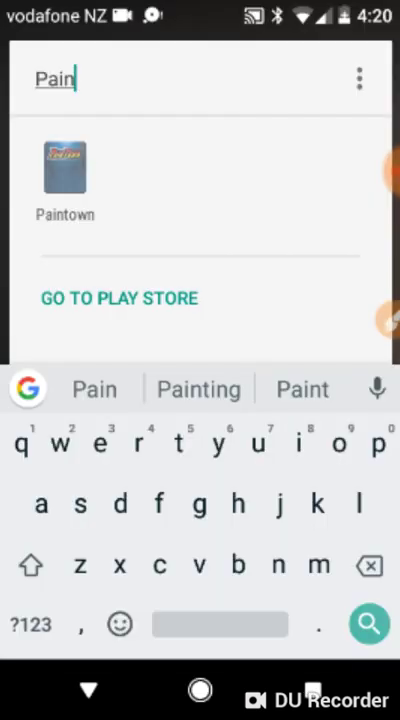
# Step: Launch Paintown and reach its Arcade character-select grid
pyautogui.click(64, 176)
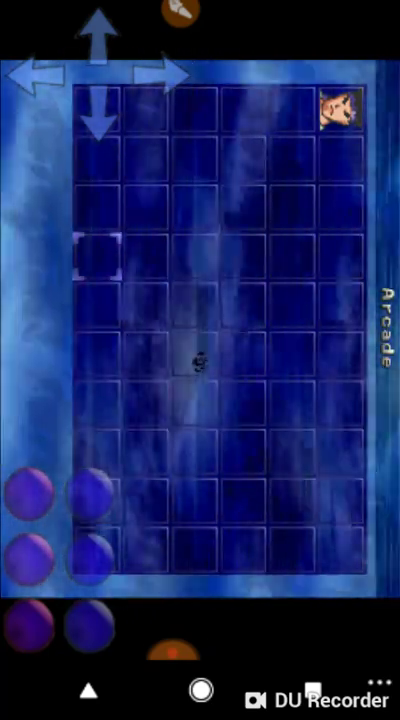
pyautogui.click(96, 22)
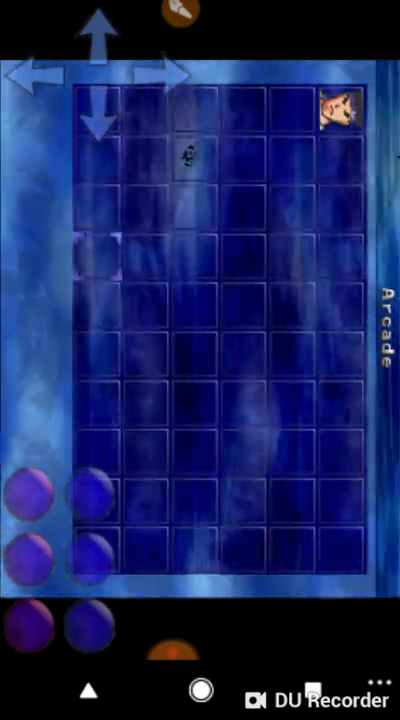